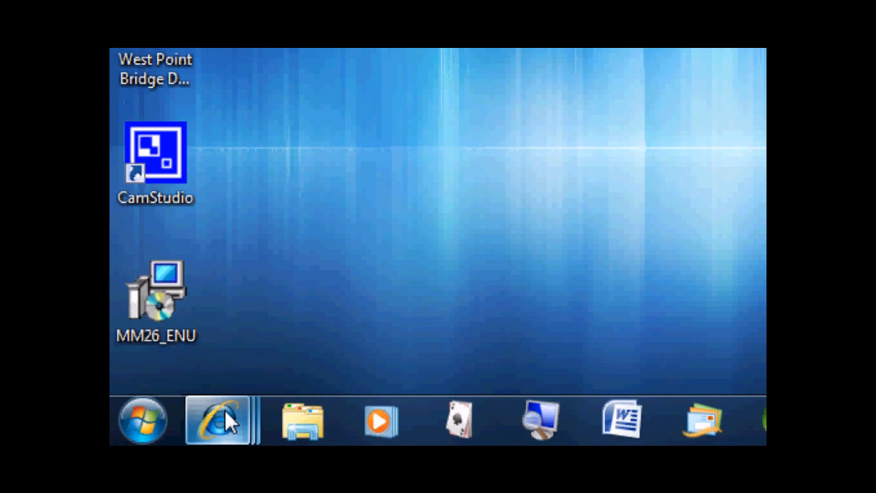
{"action": "mouse_move", "coordinate": [226, 421]}
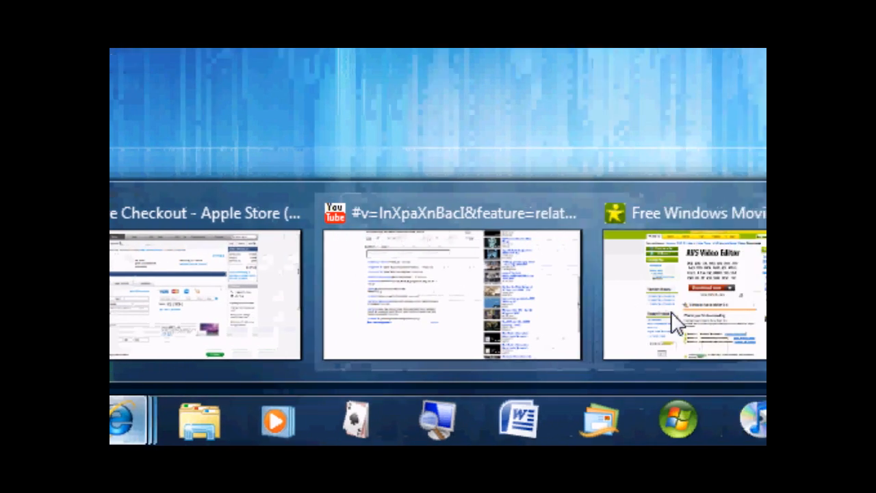
Leave the Movie Maker download page and launch the MM26_ENU installer from the desktop.
{"action": "left_click", "coordinate": [681, 294]}
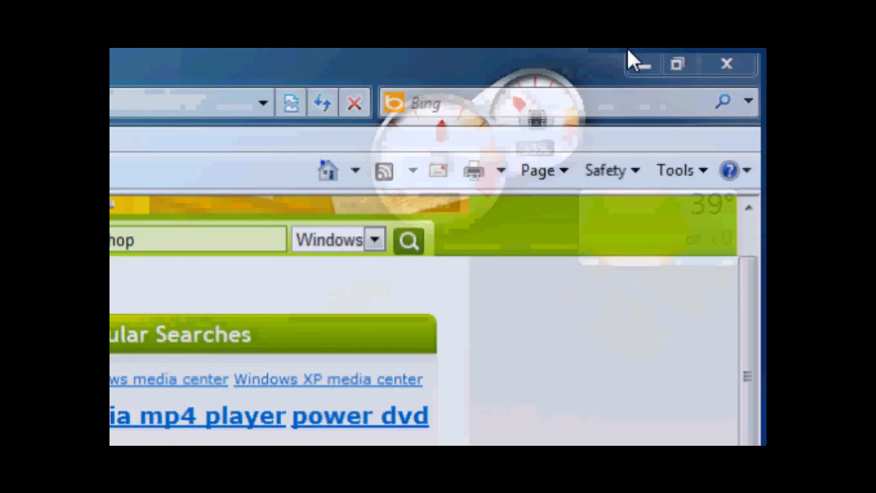
{"action": "left_click", "coordinate": [727, 64]}
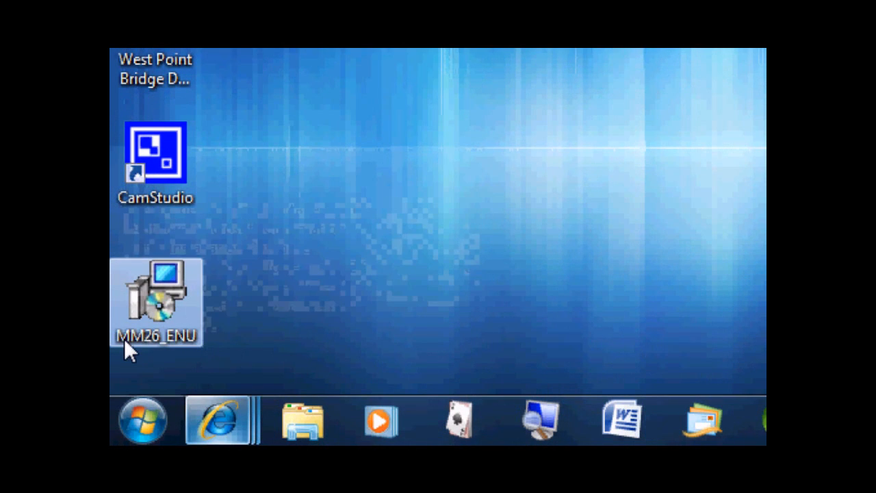
{"action": "double_click", "coordinate": [156, 302]}
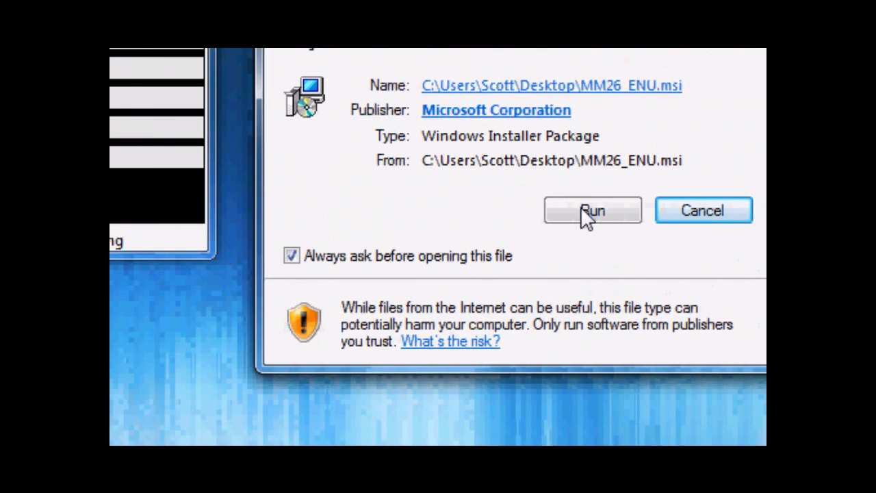
Run Windows Movie Maker 2.6 Setup, accept the license terms, and start installing.
{"action": "left_click", "coordinate": [593, 210]}
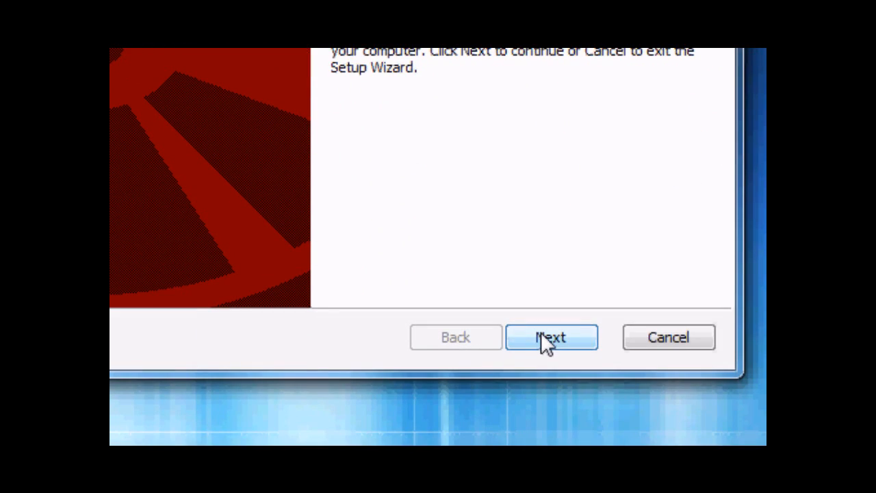
{"action": "left_click", "coordinate": [551, 337]}
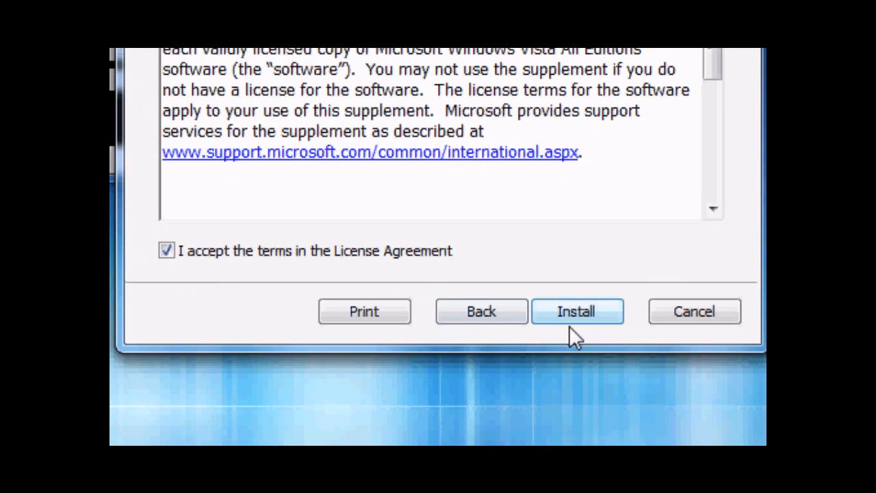
{"action": "left_click", "coordinate": [578, 312]}
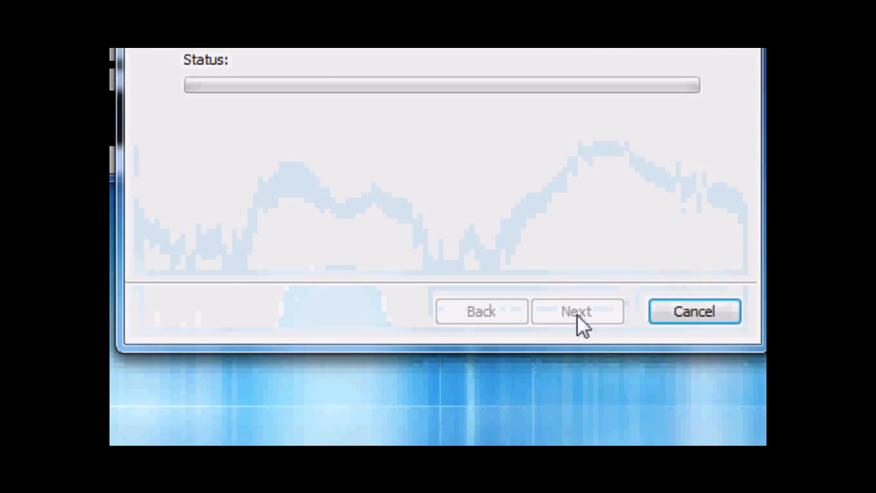
{"action": "left_click", "coordinate": [577, 312]}
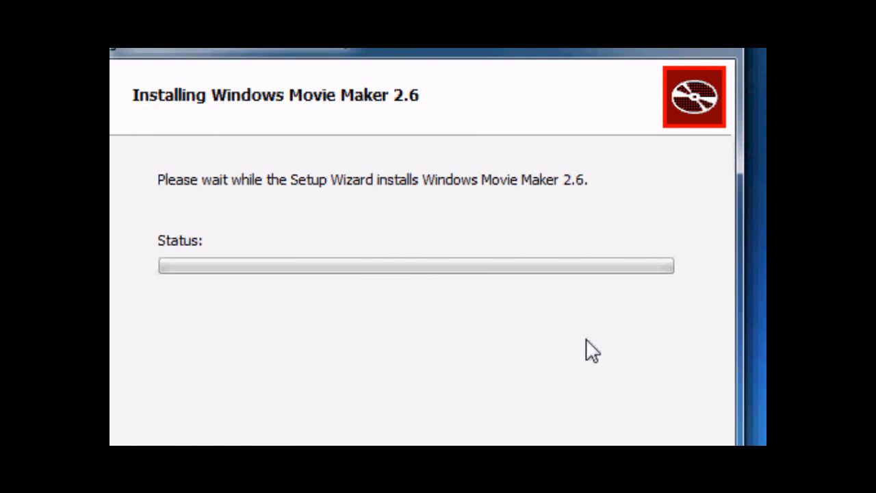
{"action": "mouse_move", "coordinate": [456, 256]}
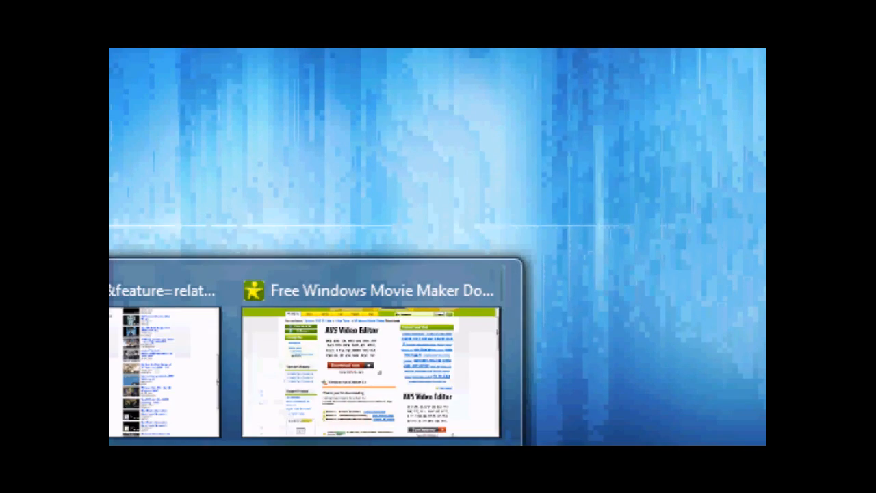
Show All Programs in the Start menu to find the new Windows Movie Maker 2.6 entry.
{"action": "left_click", "coordinate": [678, 420]}
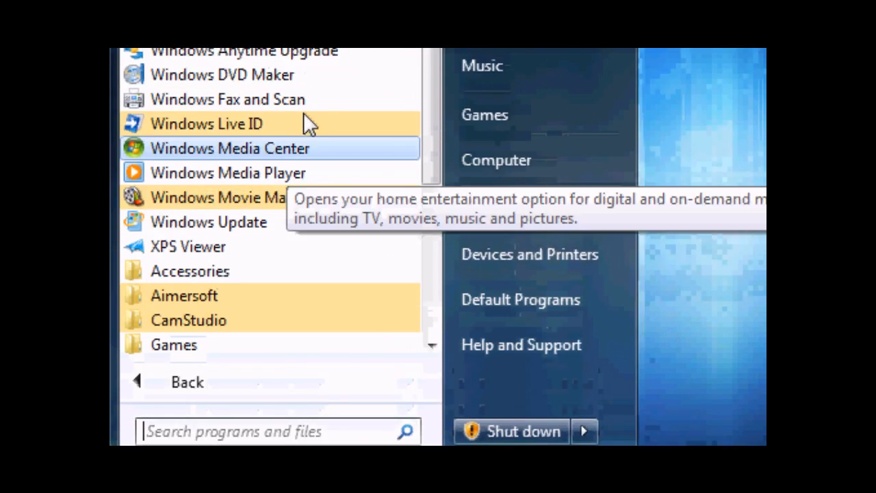
{"action": "scroll", "scroll_direction": "up", "scroll_amount": 3}
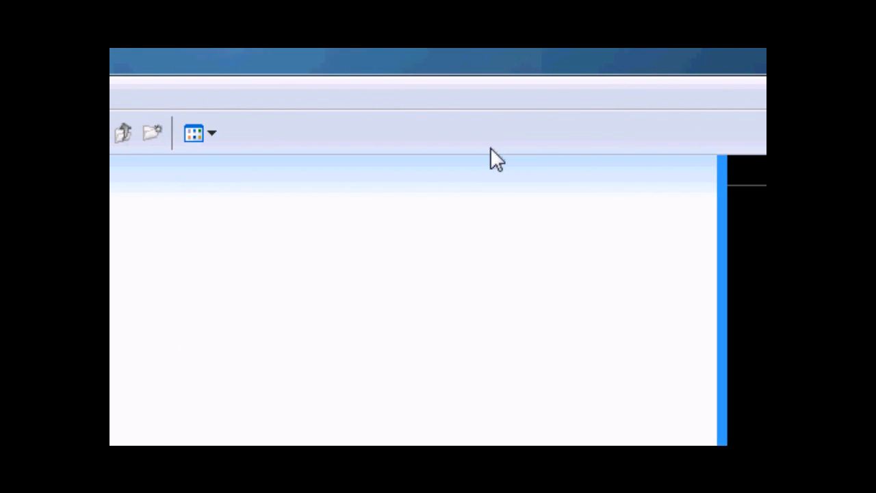
{"action": "mouse_move", "coordinate": [531, 147]}
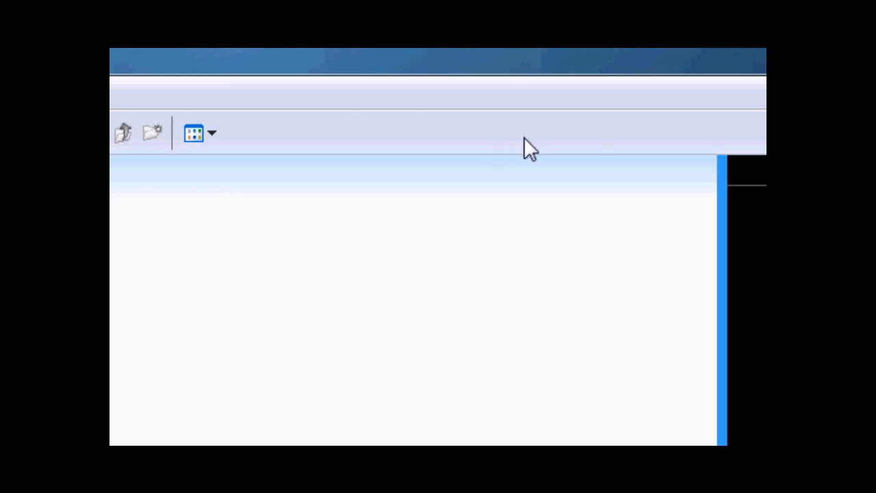
{"action": "mouse_move", "coordinate": [541, 141]}
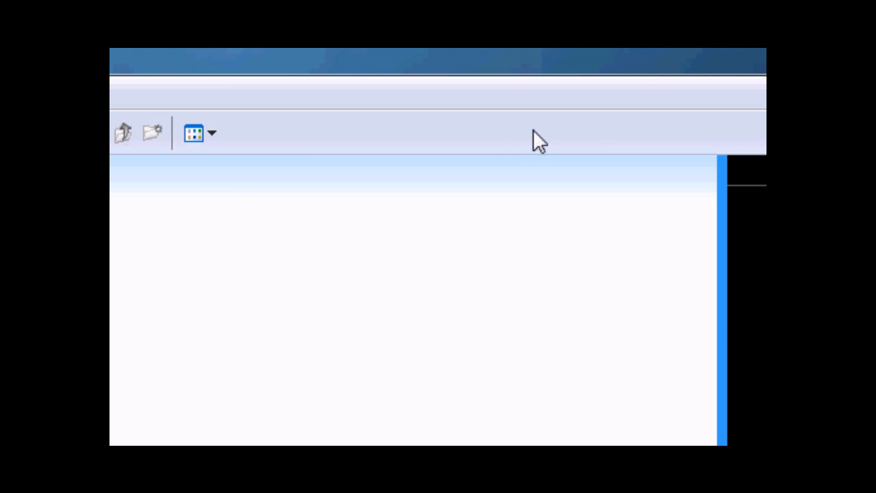